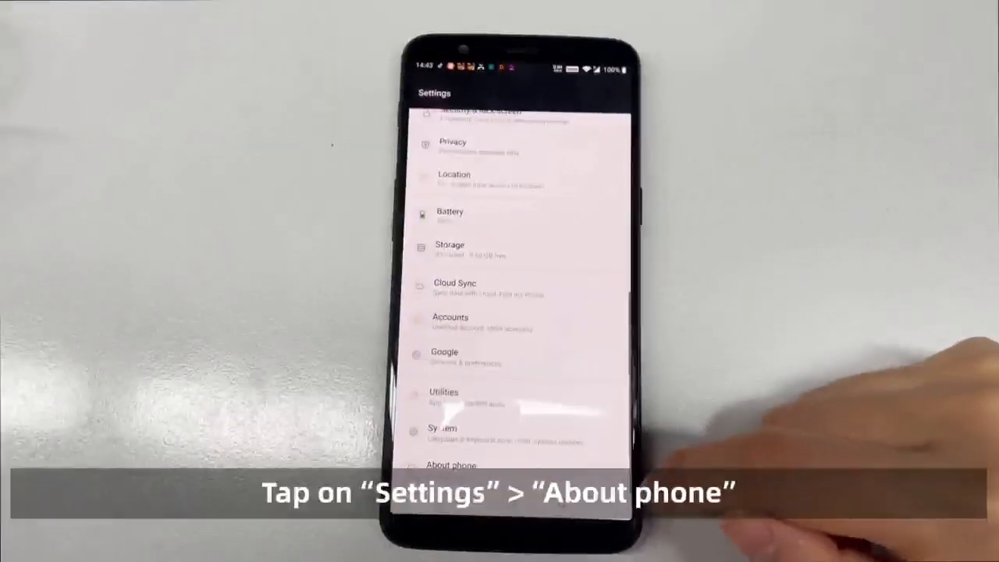
# - Open About phone and tap Build number until developer mode is unlocked
pyautogui.click(459, 464)
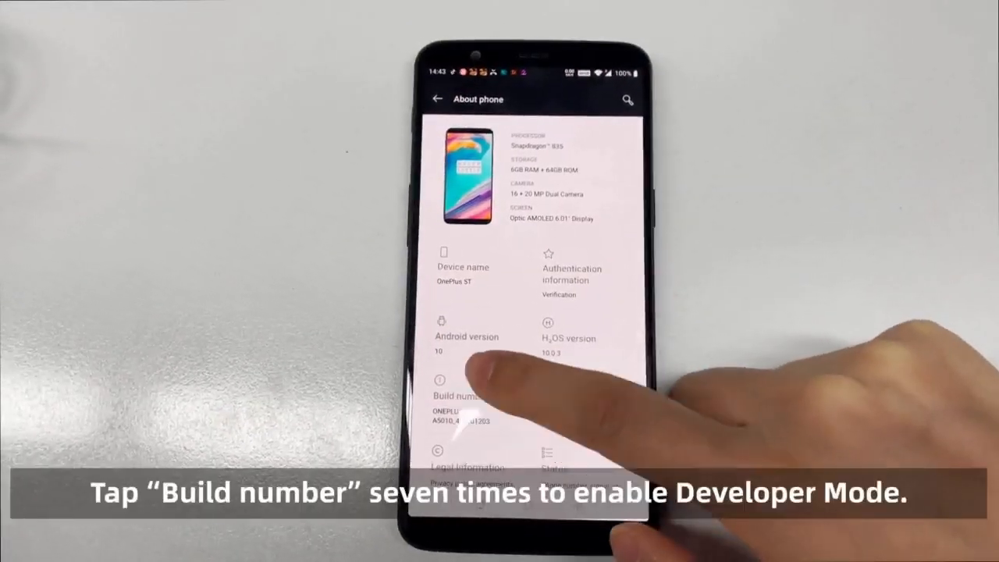
pyautogui.click(457, 400)
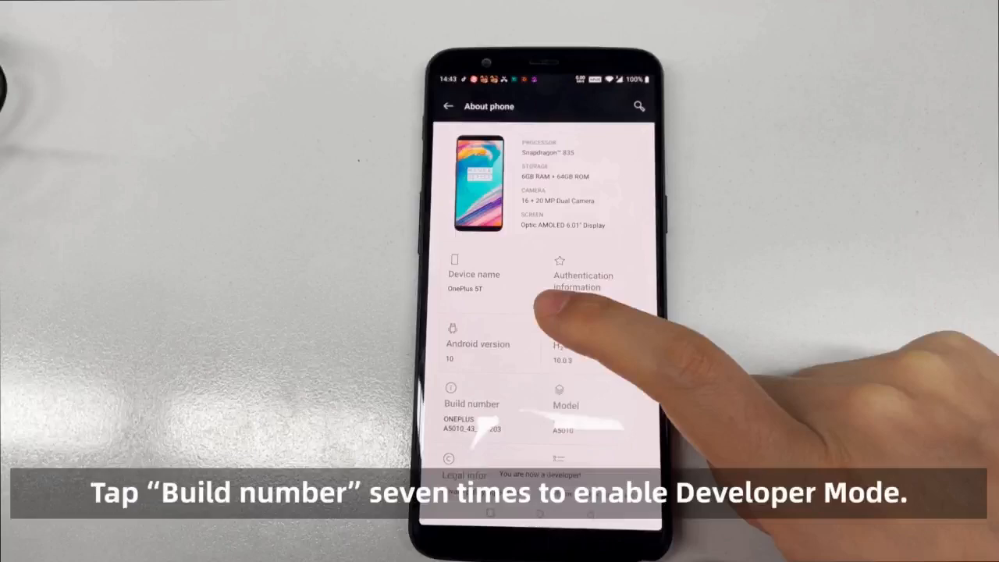
pyautogui.click(461, 105)
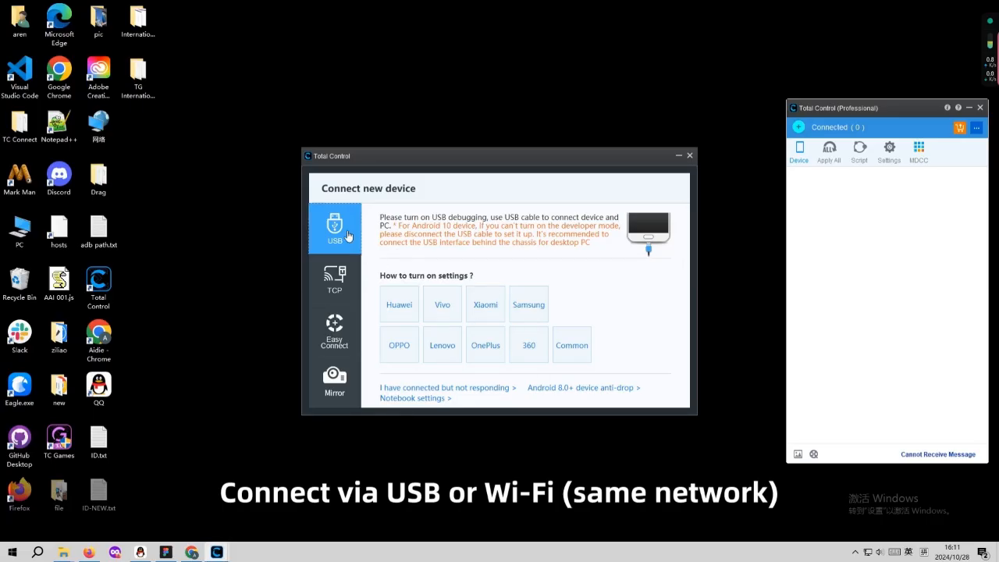
# - Select the USB tab to view the USB debugging connection instructions
pyautogui.click(334, 279)
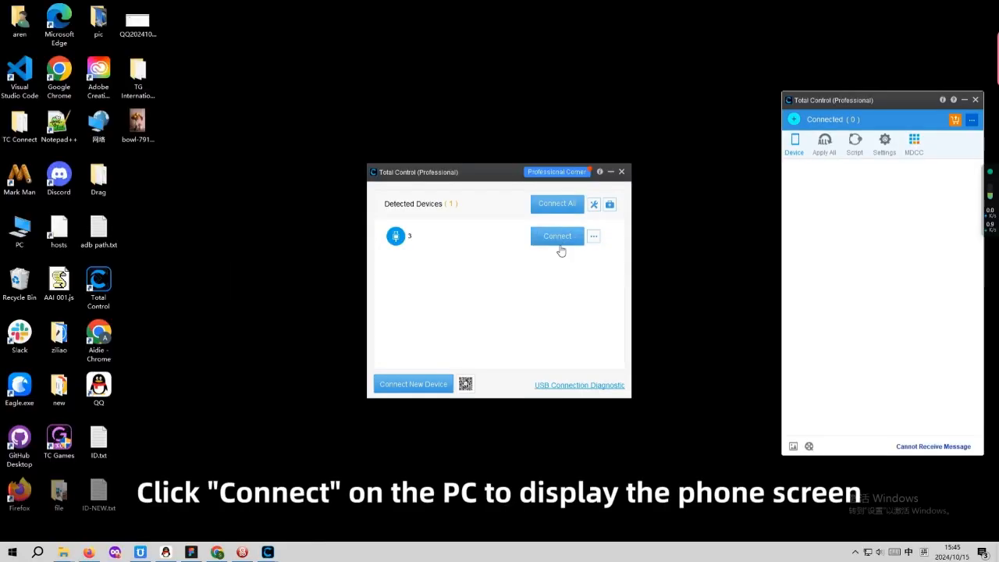
# - Click Connect next to the detected phone in the Detected Devices window
pyautogui.click(557, 235)
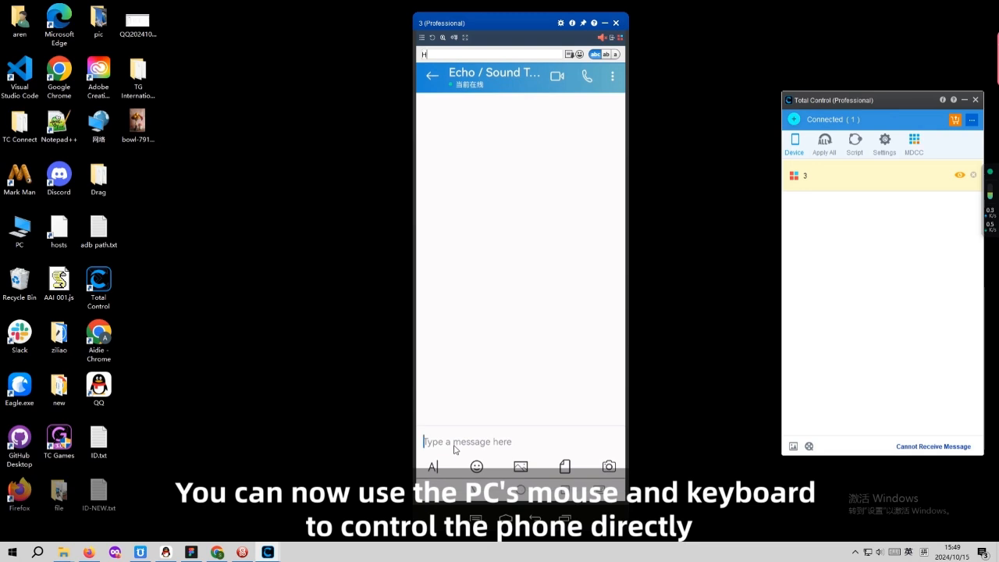
# - Type 'ello, h' after the 'H' in the mirrored chat message field
pyautogui.write('ello, h')
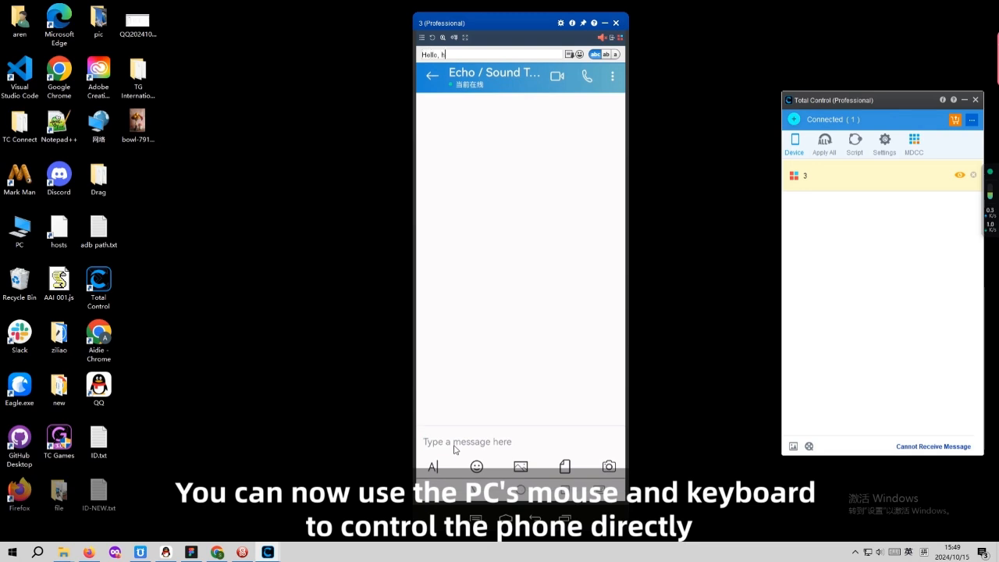